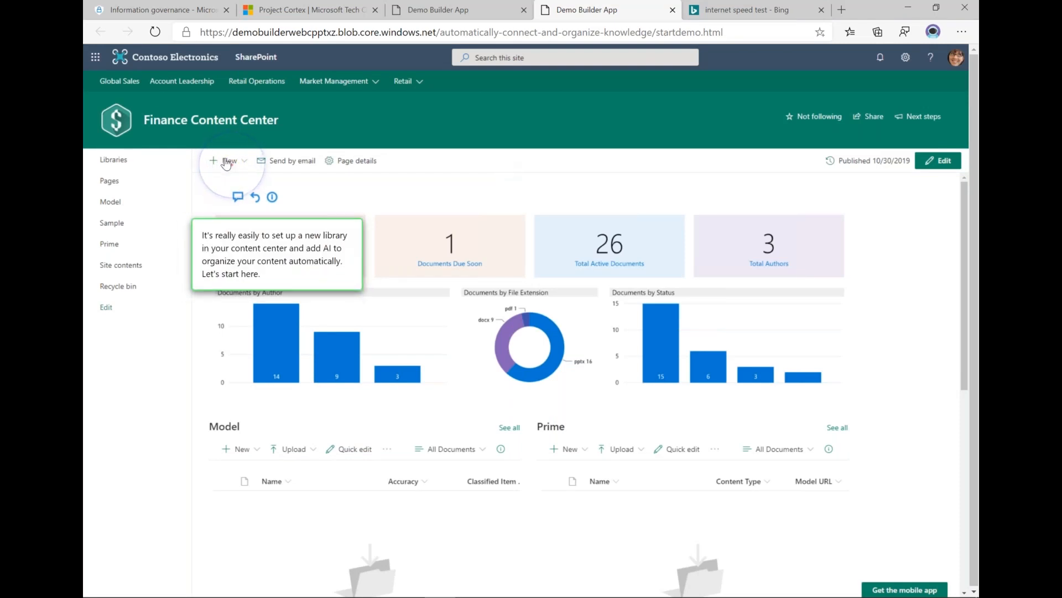
Create a new 'Purchase Orders' document library shown in site navigation.
click(228, 161)
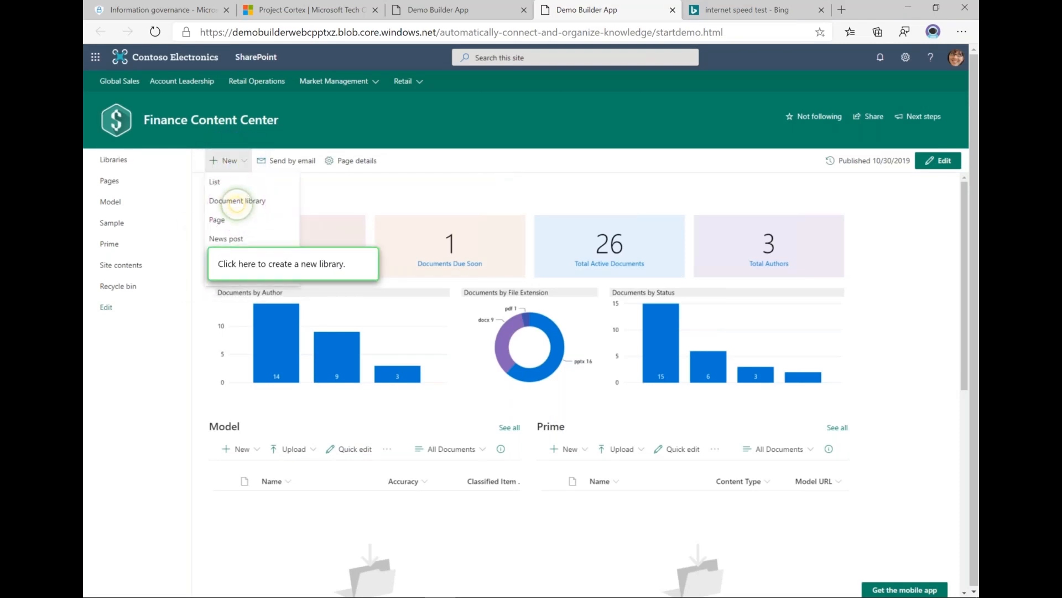
click(237, 200)
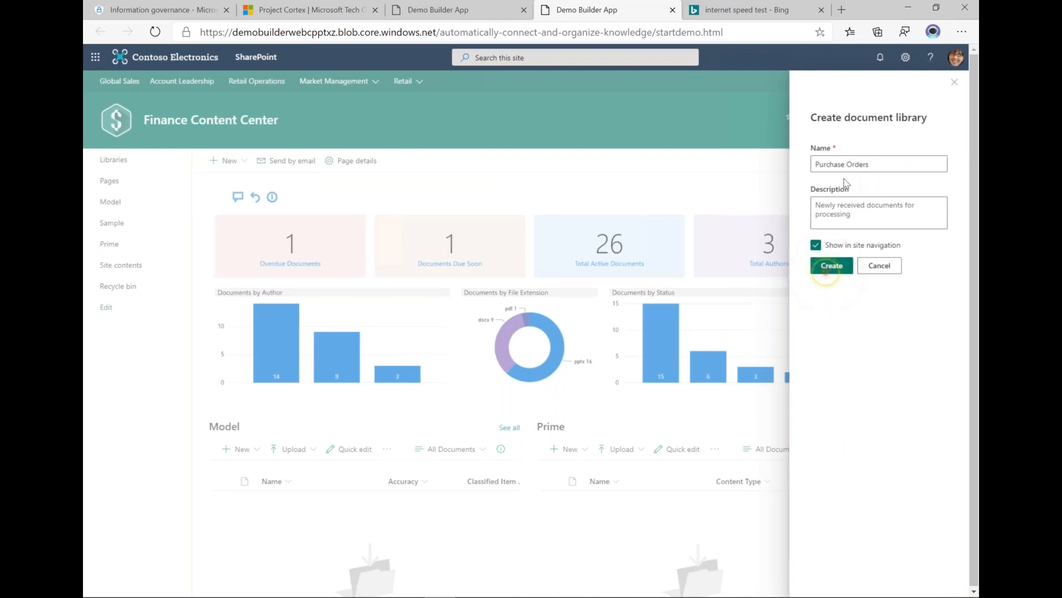
click(831, 265)
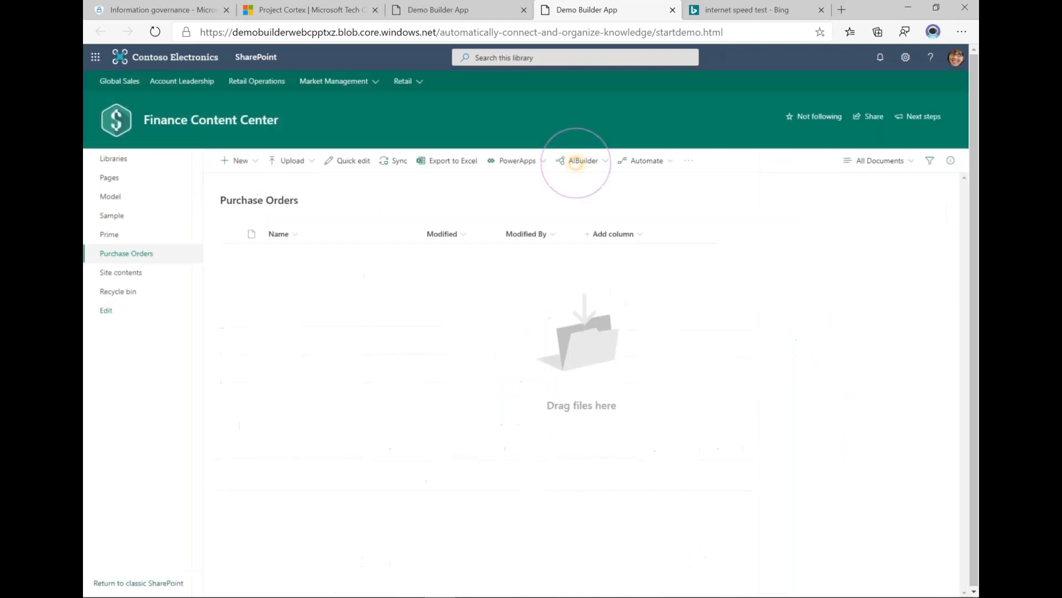
Launch AI Builder from the library to build a Form Processing model named Purchase Orders.
click(582, 161)
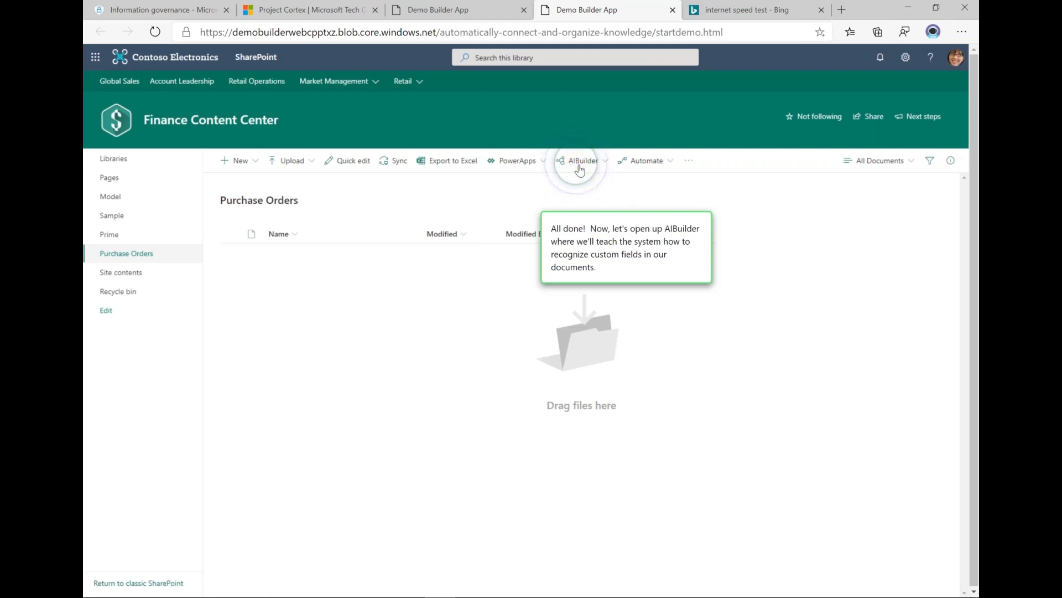
click(582, 160)
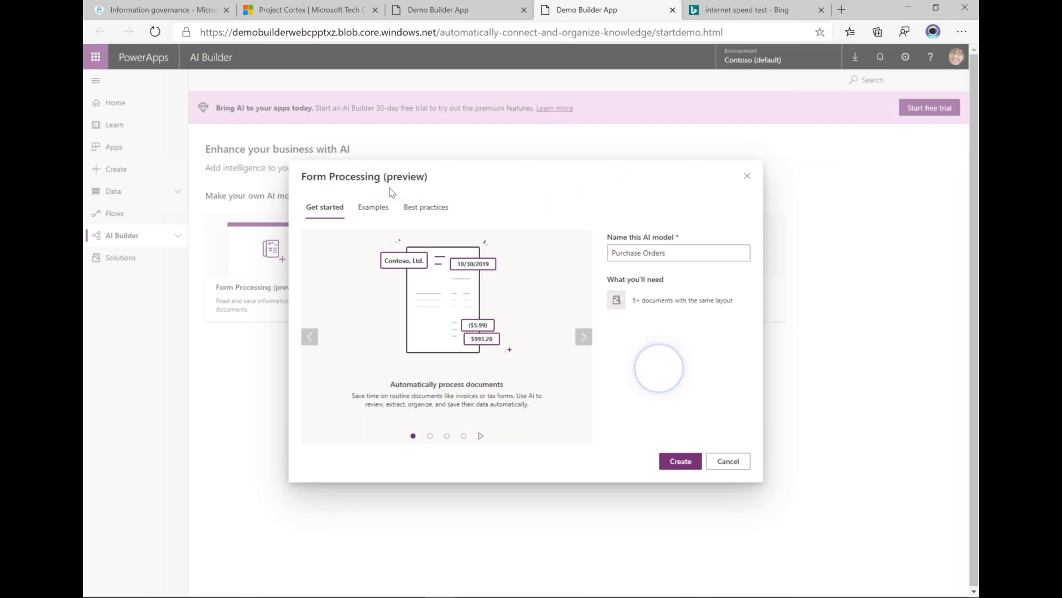
mouse_move(433, 195)
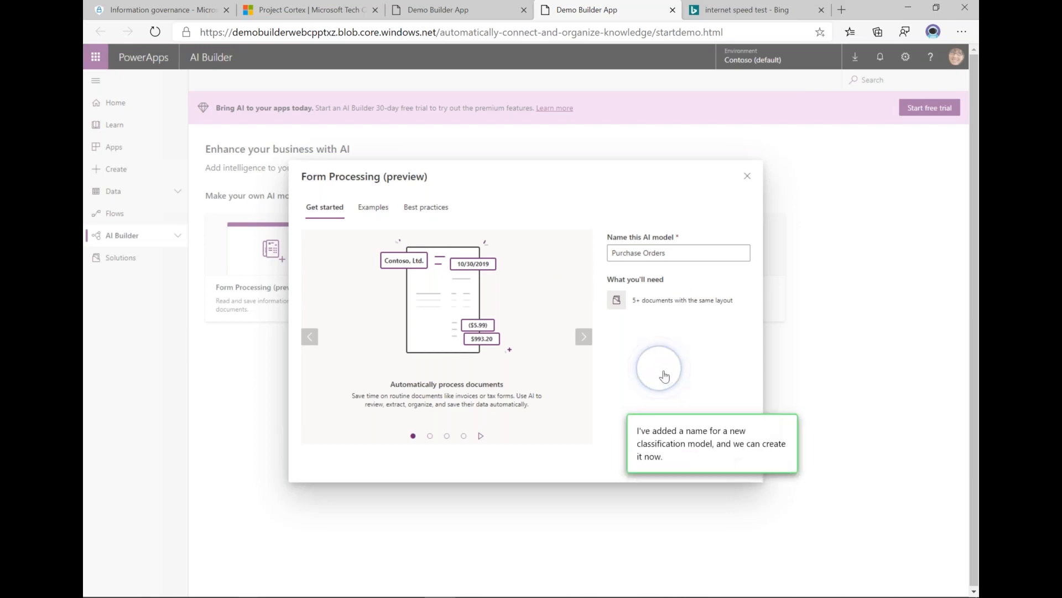
Create the model and upload twelve sample purchase order PDFs for layout analysis.
click(657, 370)
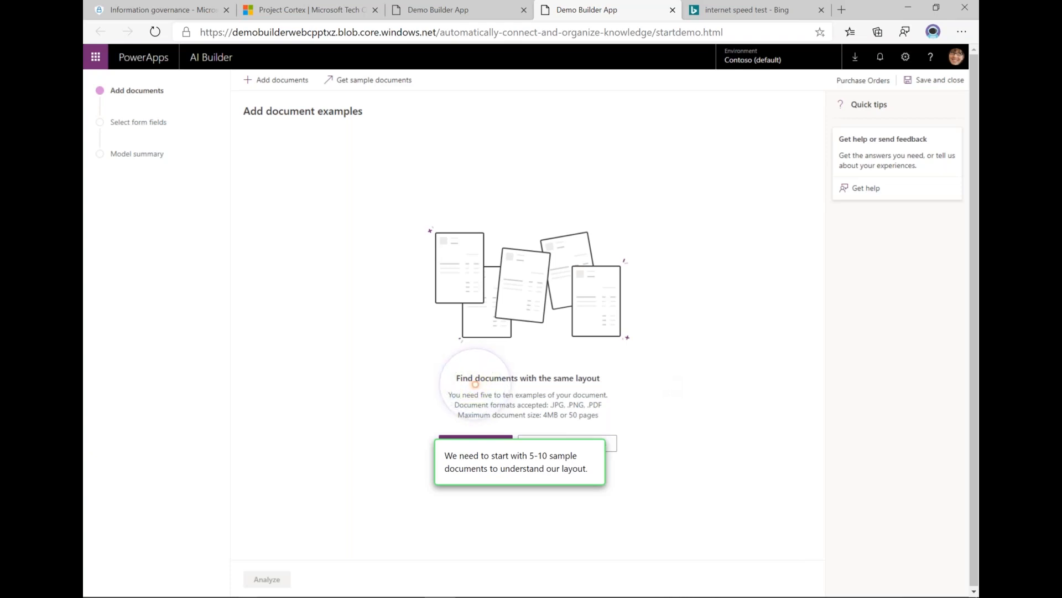
click(478, 446)
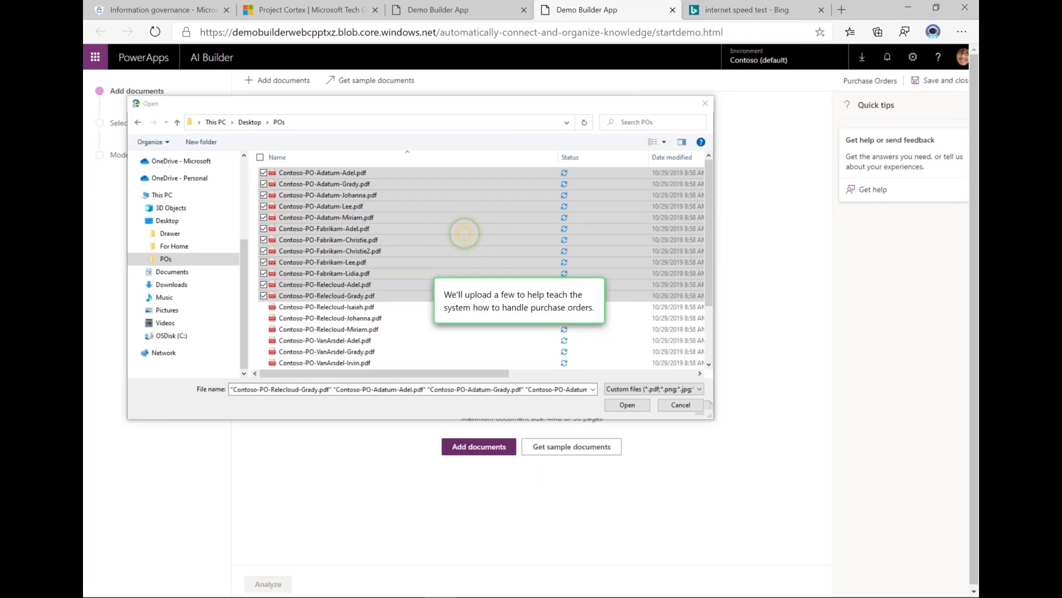
click(625, 405)
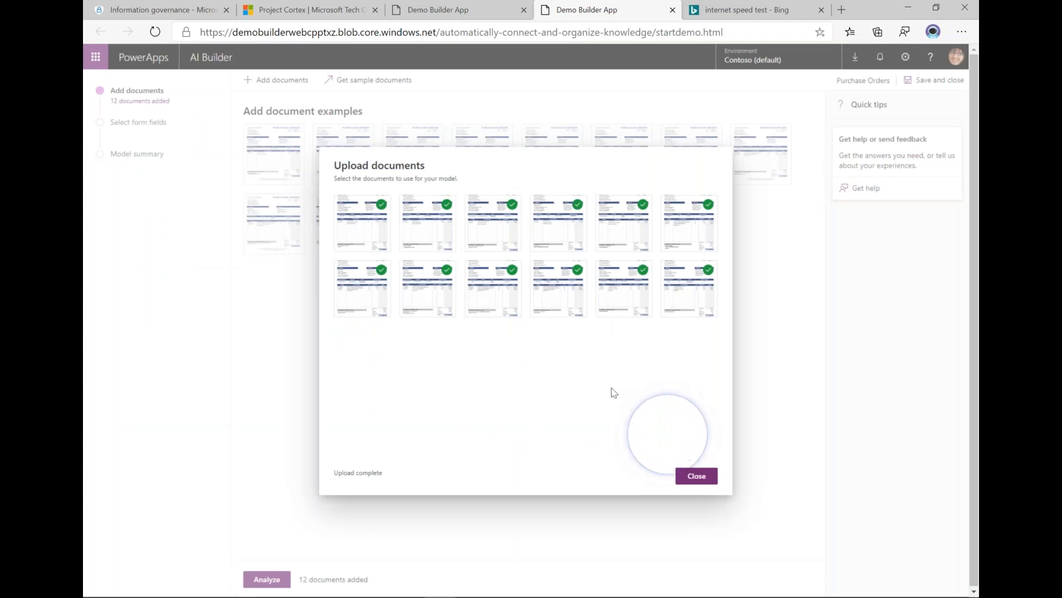
click(696, 474)
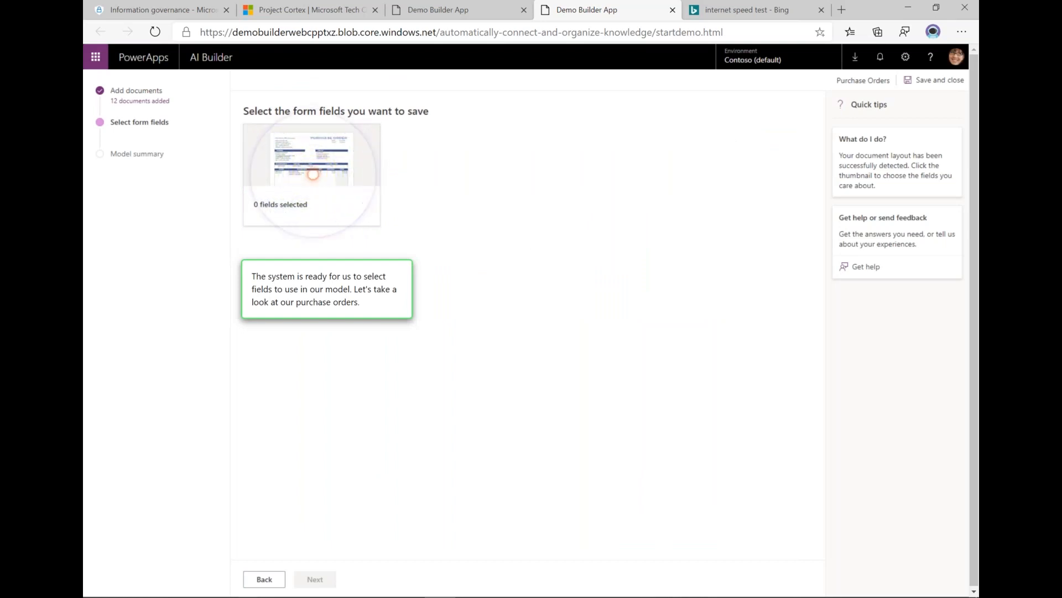
Select ten extraction fields including Vendor, Date, PO # and totals, then confirm with Done.
click(310, 172)
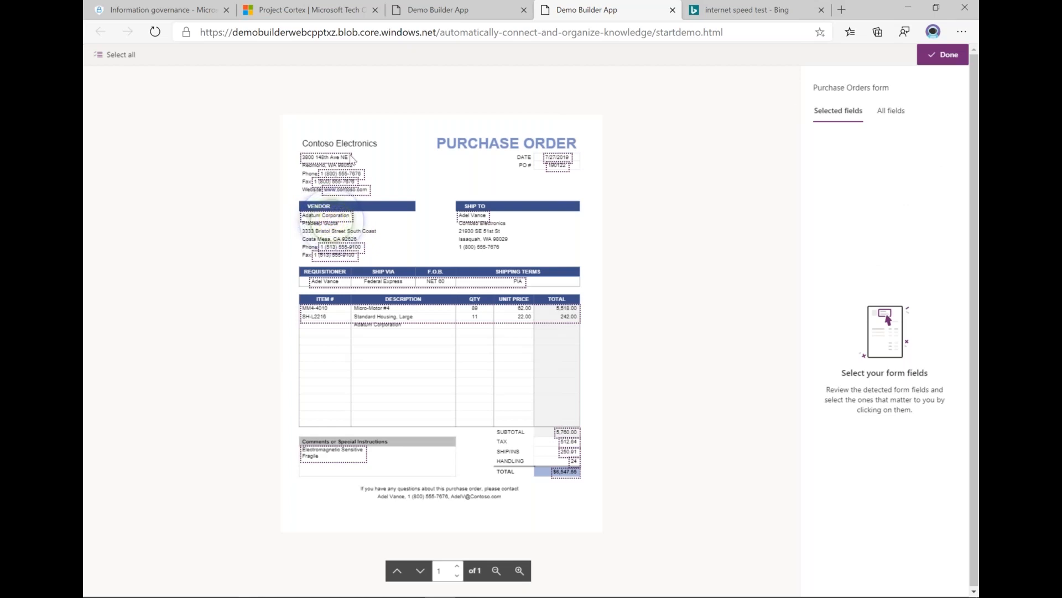
click(332, 219)
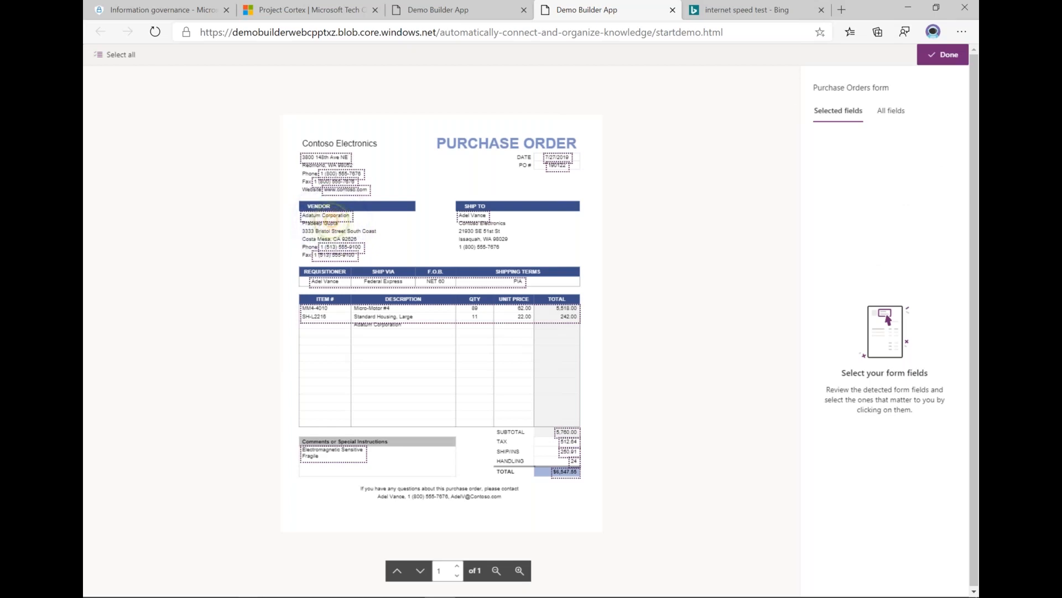
click(348, 220)
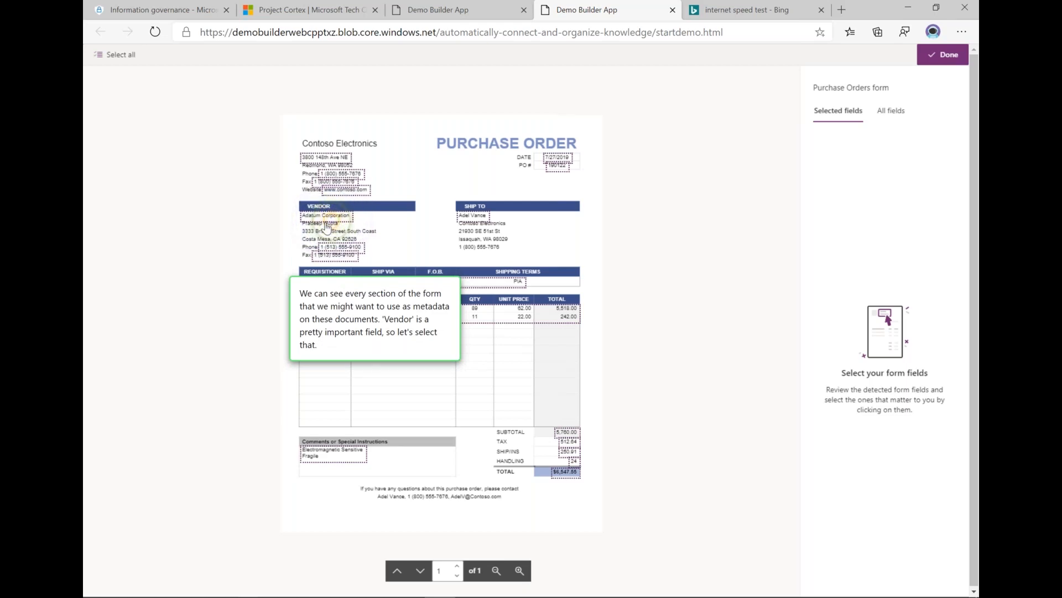
click(326, 216)
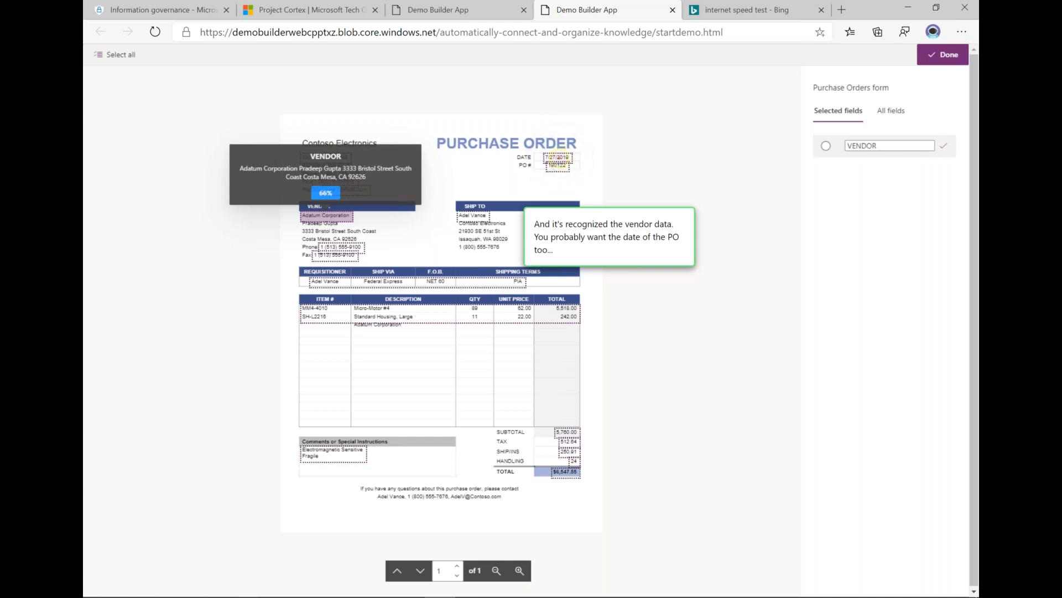
click(557, 159)
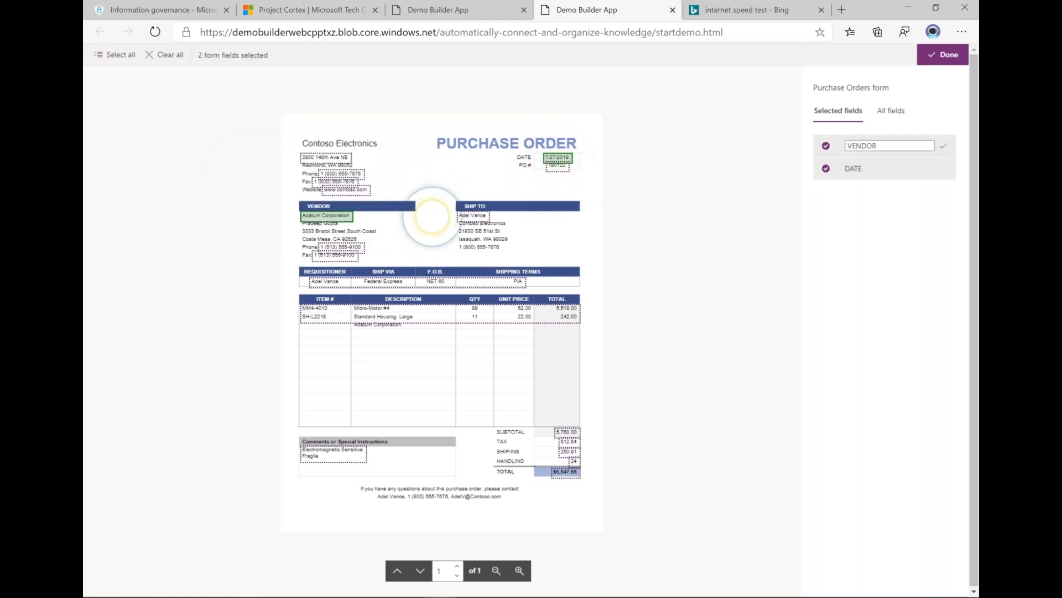
click(432, 219)
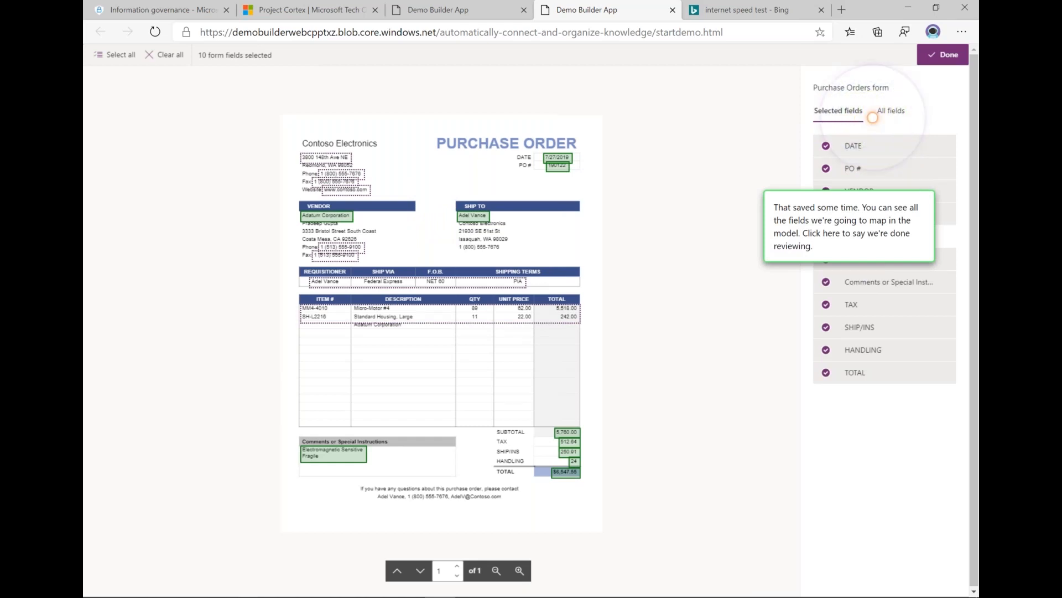
click(941, 55)
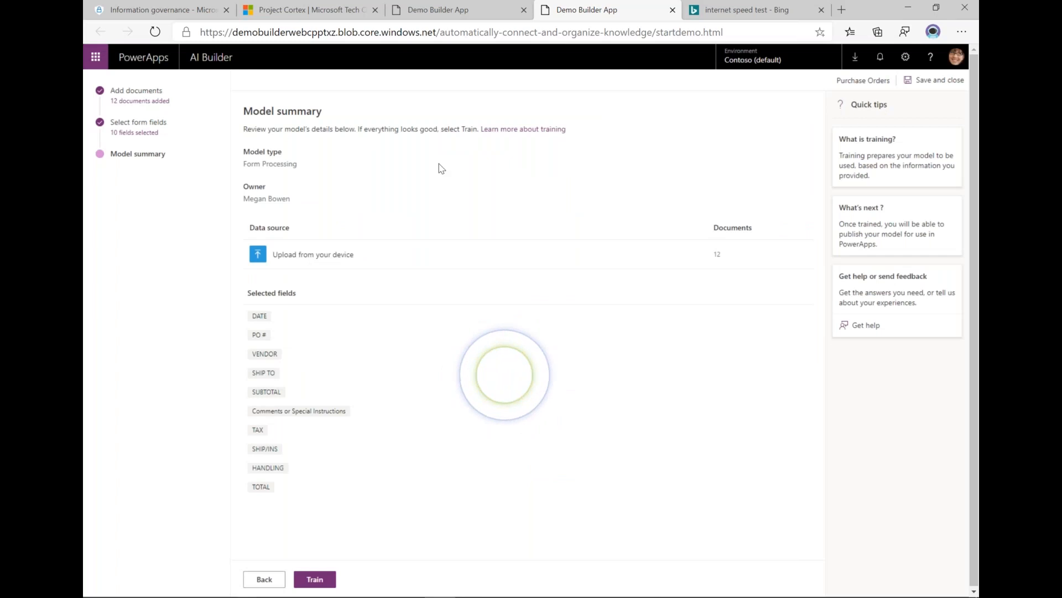
mouse_move(390, 176)
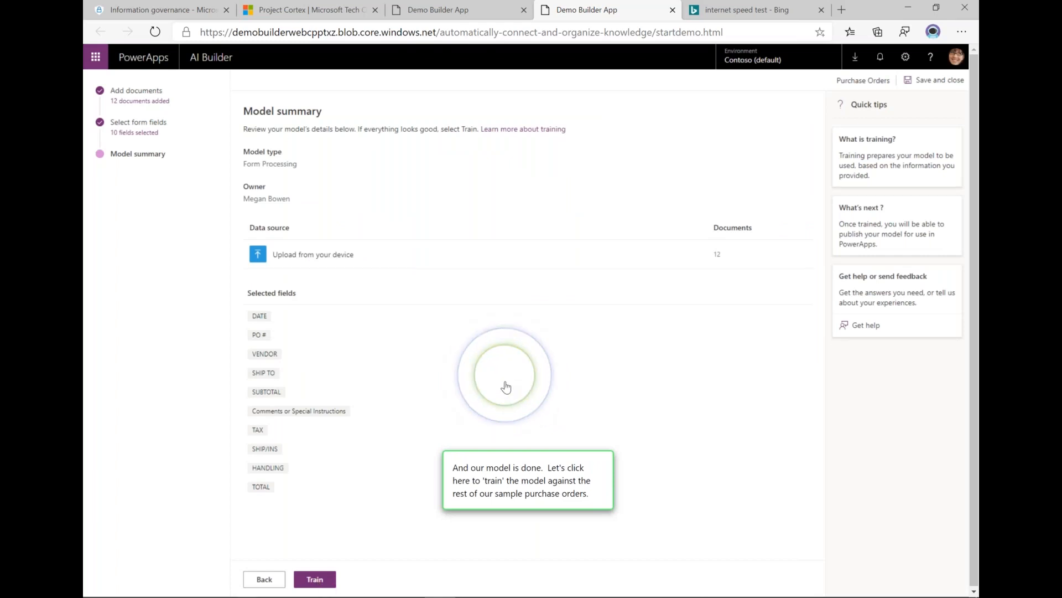
Train the Purchase Orders model and go to its trained model page.
click(314, 578)
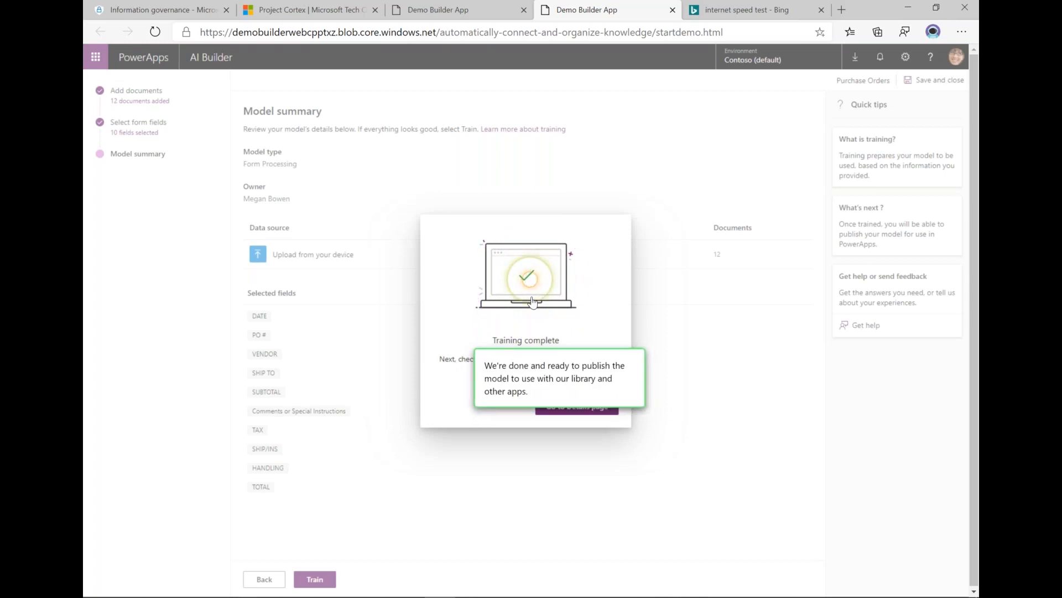
click(578, 406)
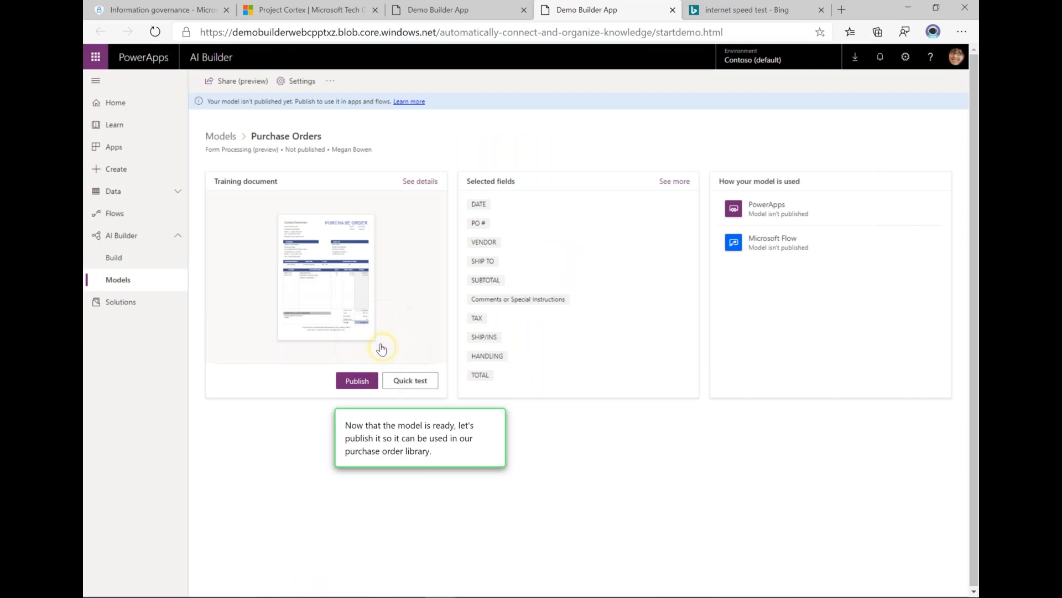
Publish the model and start a flow to process the SharePoint library's files.
click(382, 349)
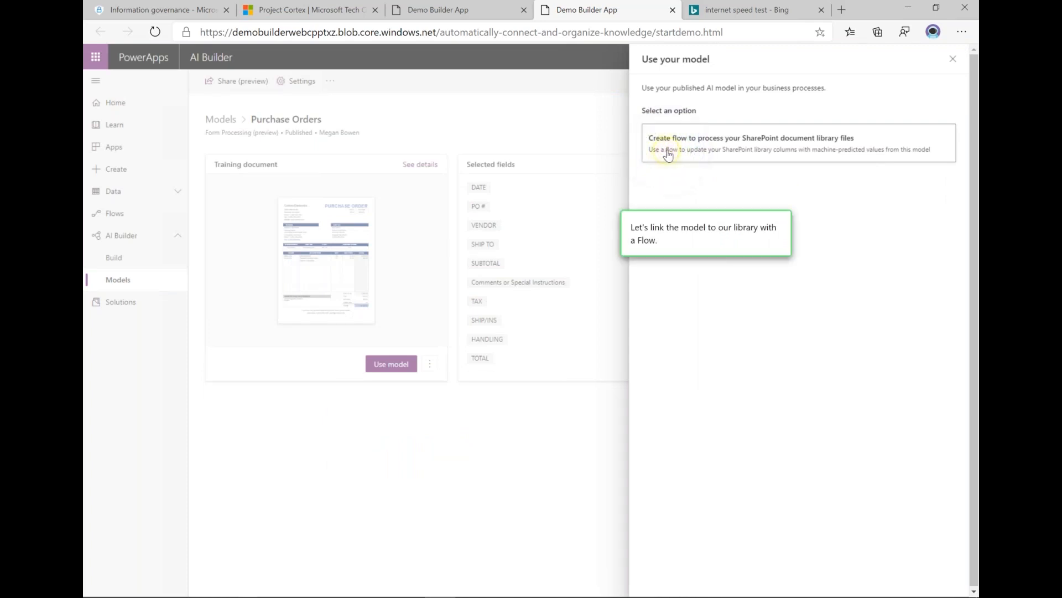
click(667, 150)
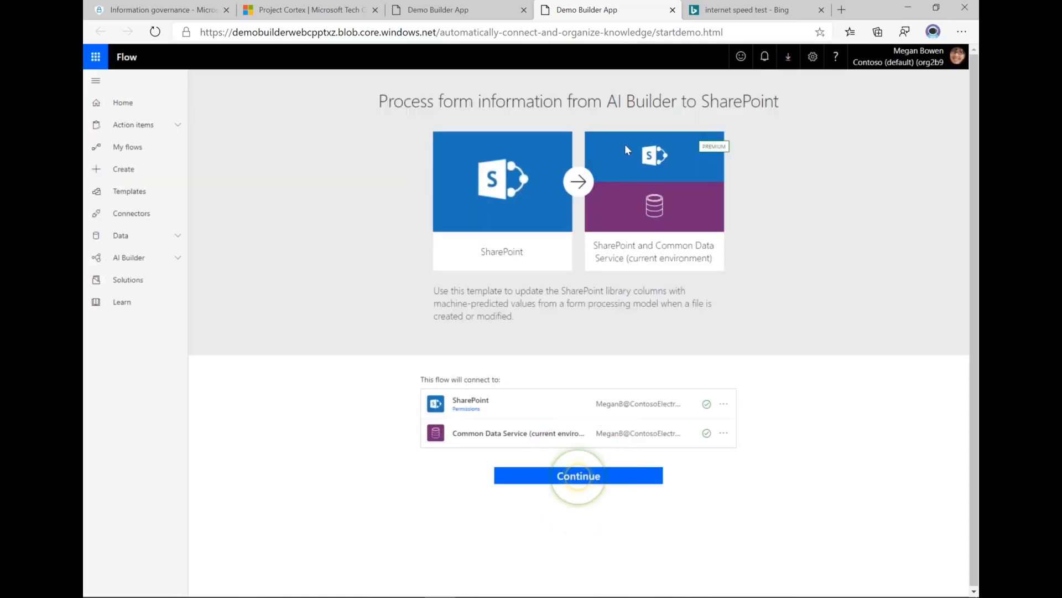
Continue through the Process form information flow template setup and return to the library upload.
click(577, 475)
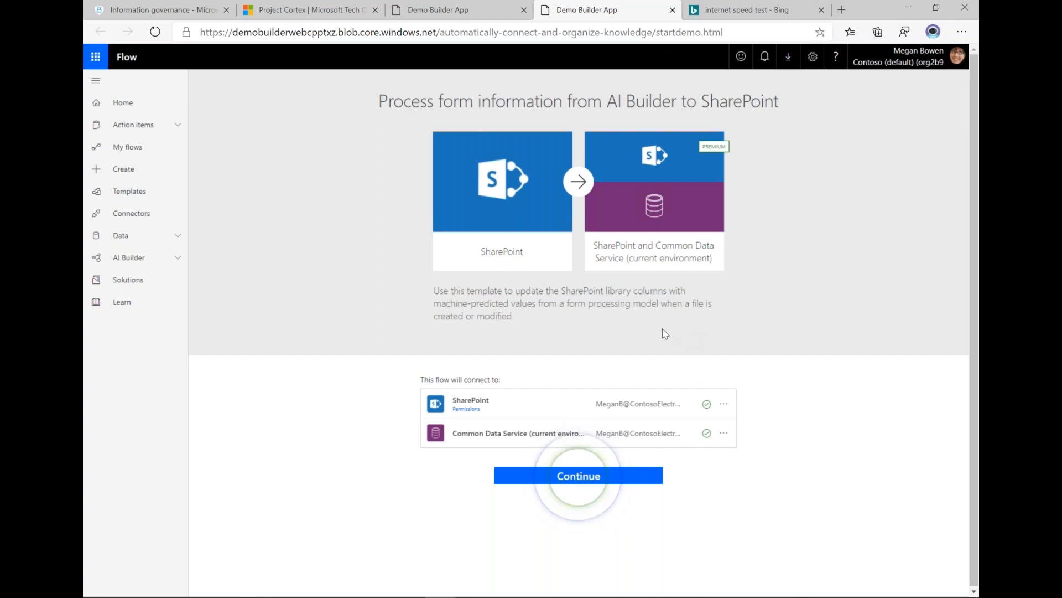
click(578, 475)
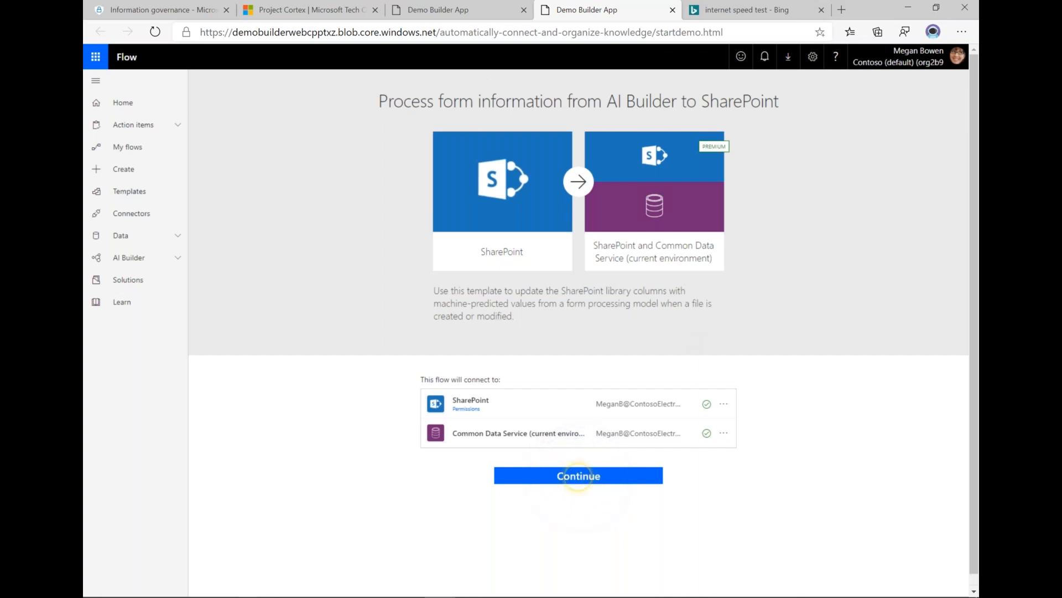
click(577, 475)
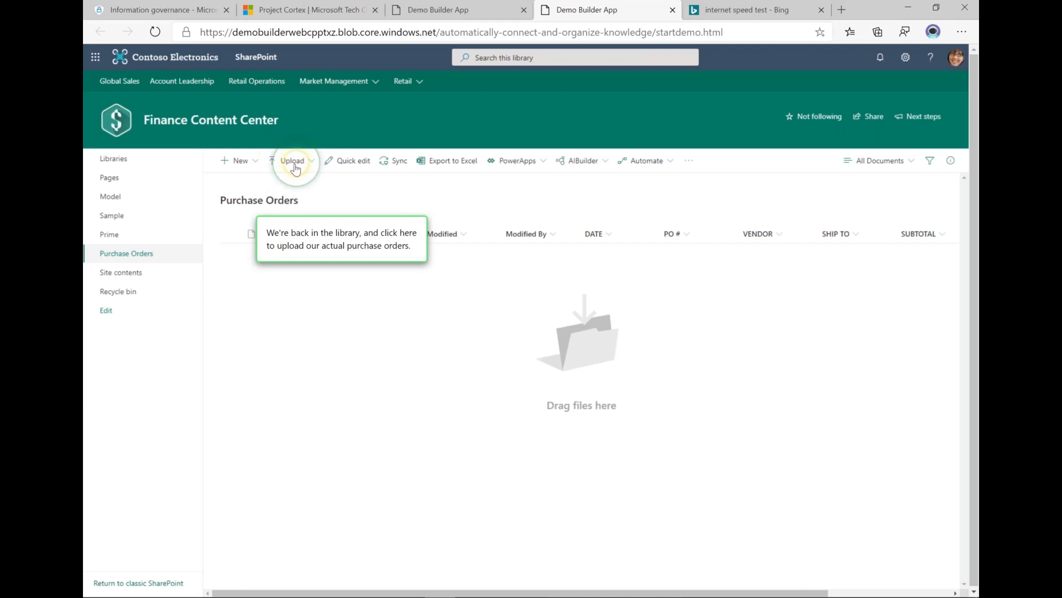
click(293, 160)
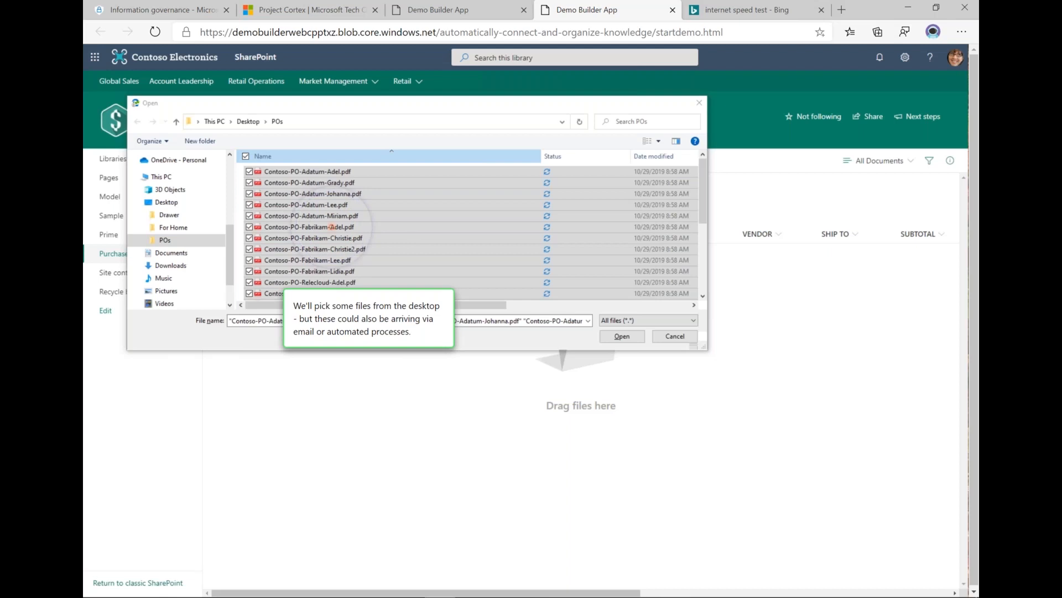
Upload the purchase order PDFs from the POs folder into the library.
click(620, 337)
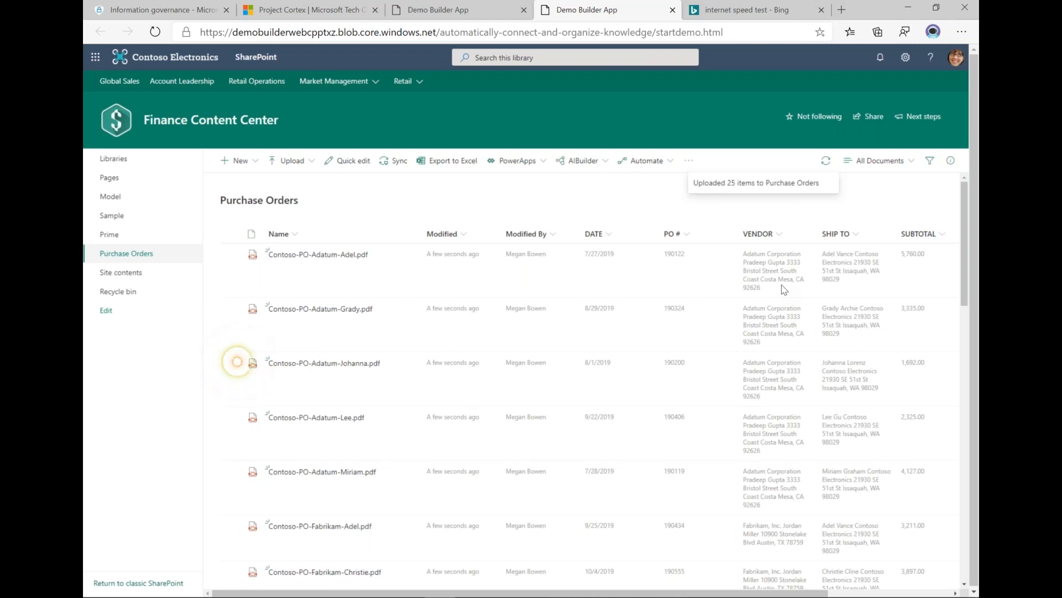
Select the third purchase order to review its extracted date, PO #, vendor, ship-to and subtotal.
click(236, 361)
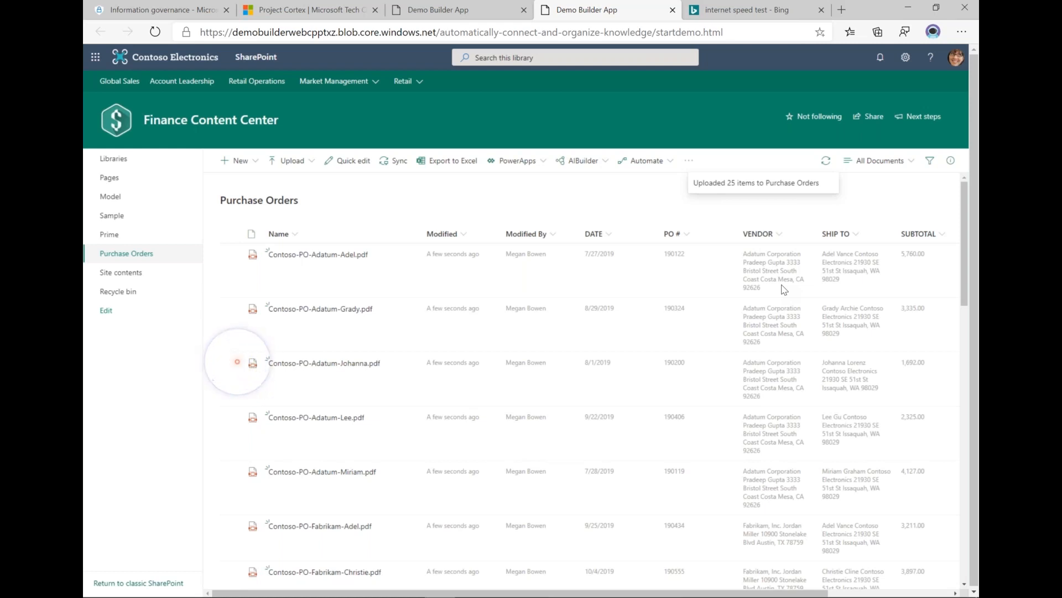